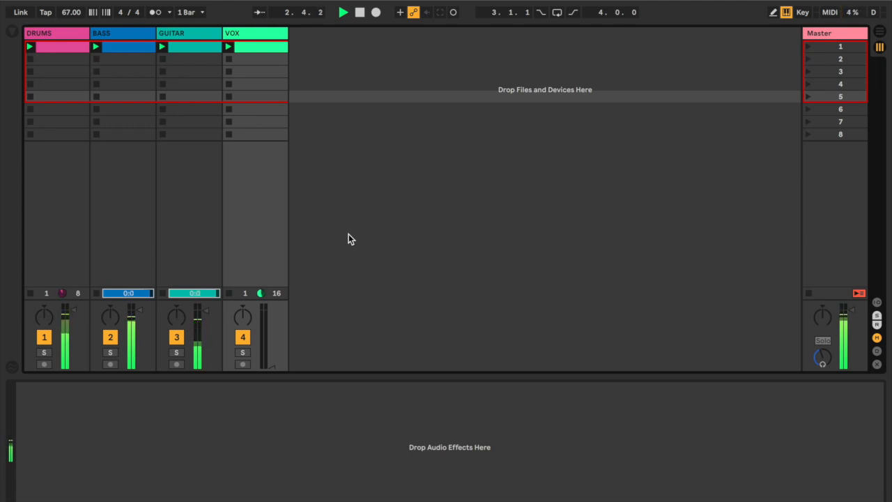
Start the four-track reggae groove playing from the transport bar.
left_click(342, 12)
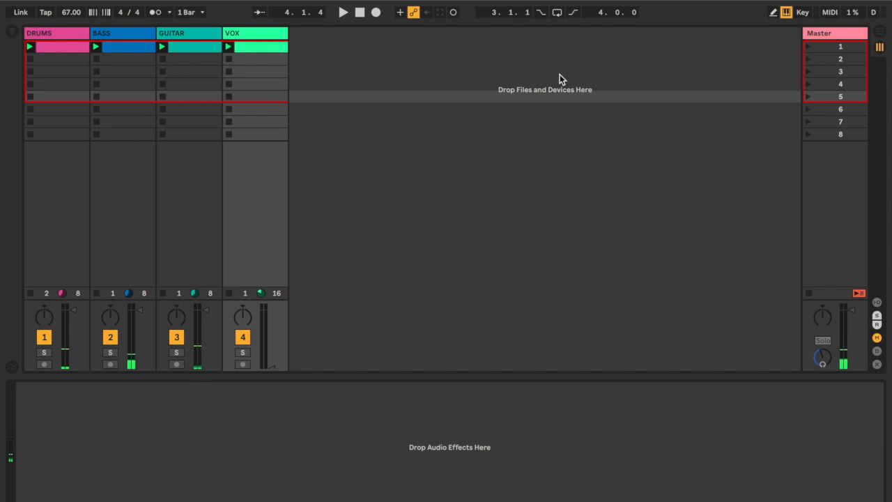
Insert a new return track from the empty track area's context menu.
right_click(772, 57)
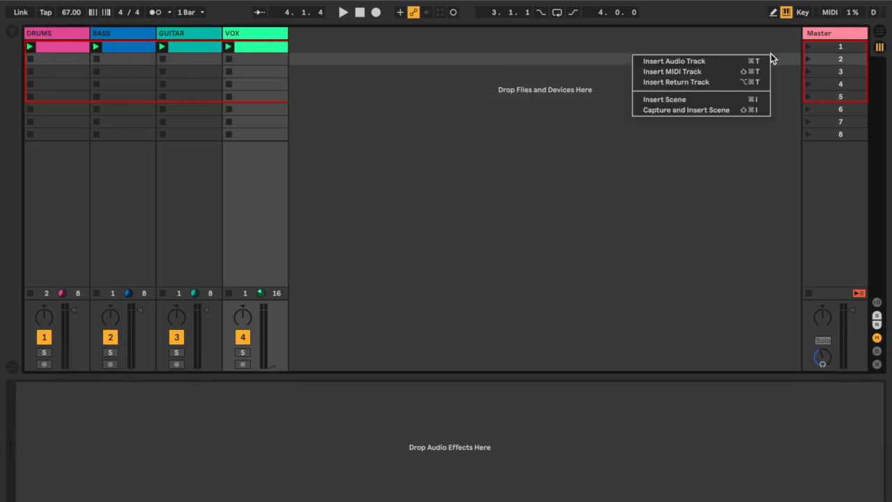
left_click(675, 82)
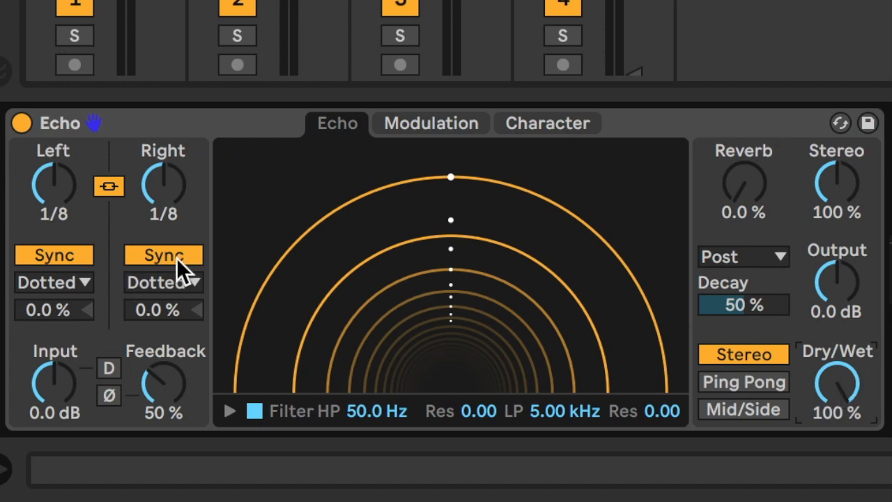
mouse_move(167, 289)
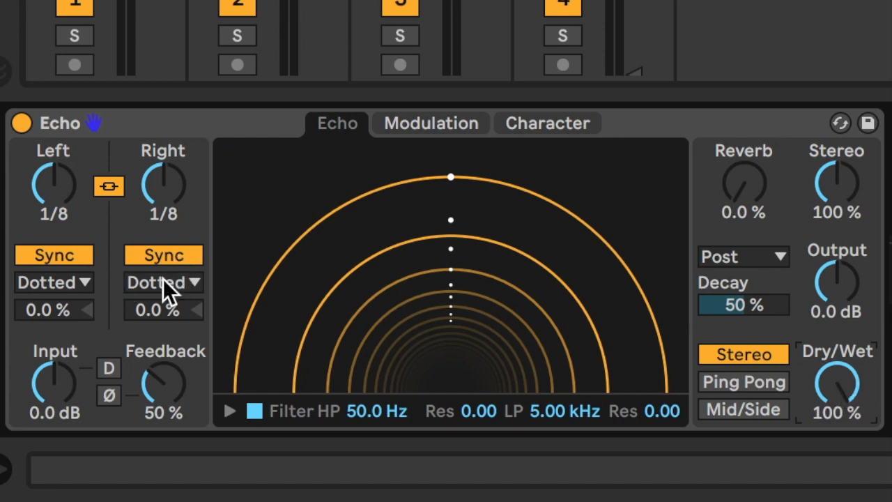
Switch the Echo delays from dotted to straight notes and shorten the time to 1/16.
left_click(163, 283)
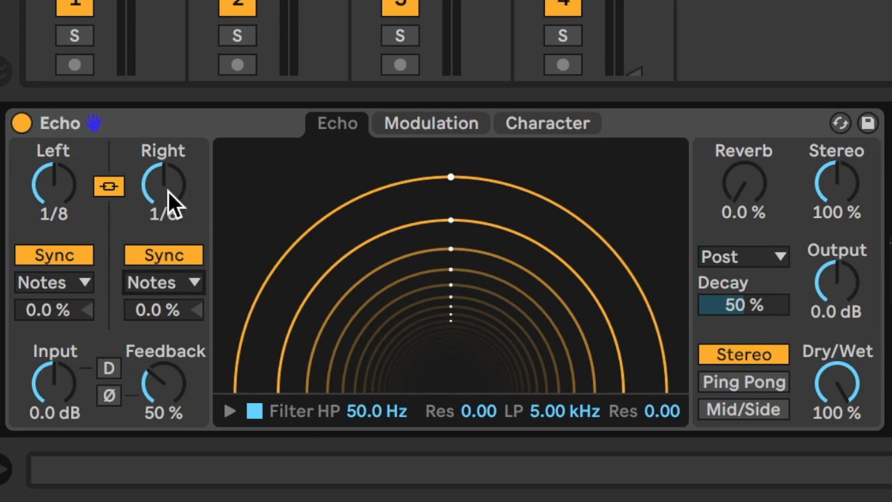
left_click_drag(163, 185, 168, 161)
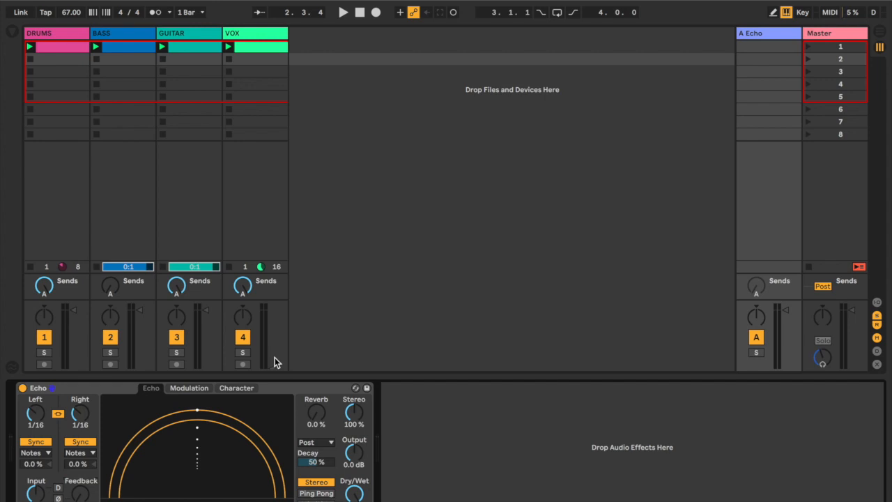
Play the groove with the Echo return in place, then stop playback.
left_click(342, 12)
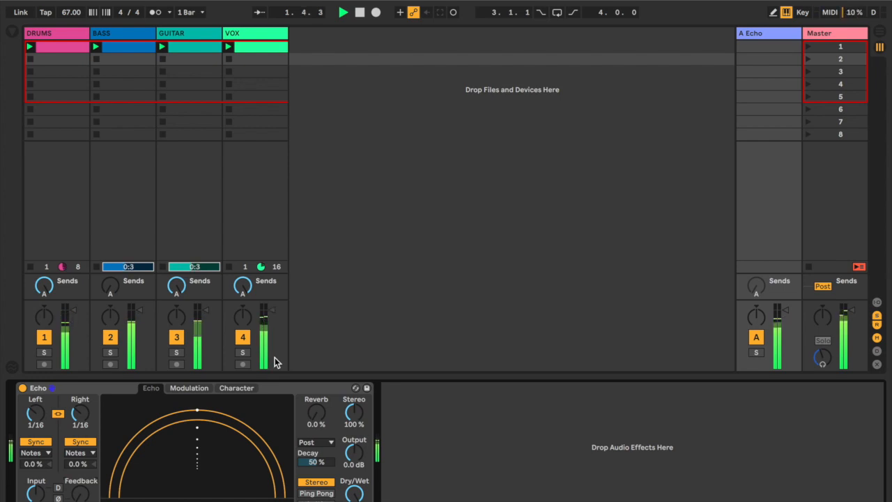
left_click(359, 12)
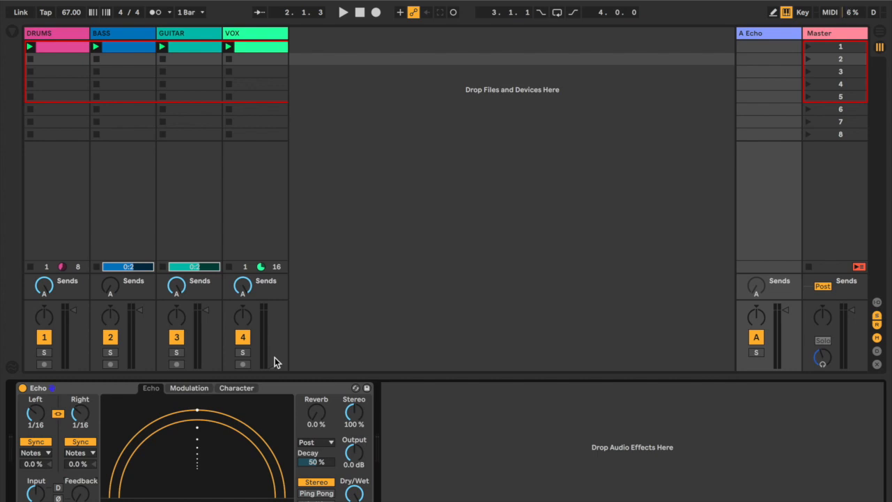
mouse_move(852, 59)
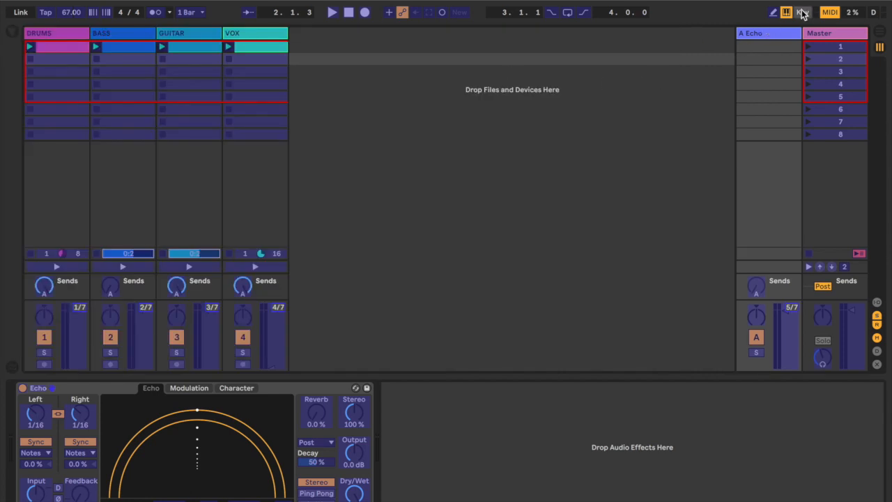
Exit MIDI Map Mode and enable the Echo return's own Send A for a feedback loop.
left_click(333, 12)
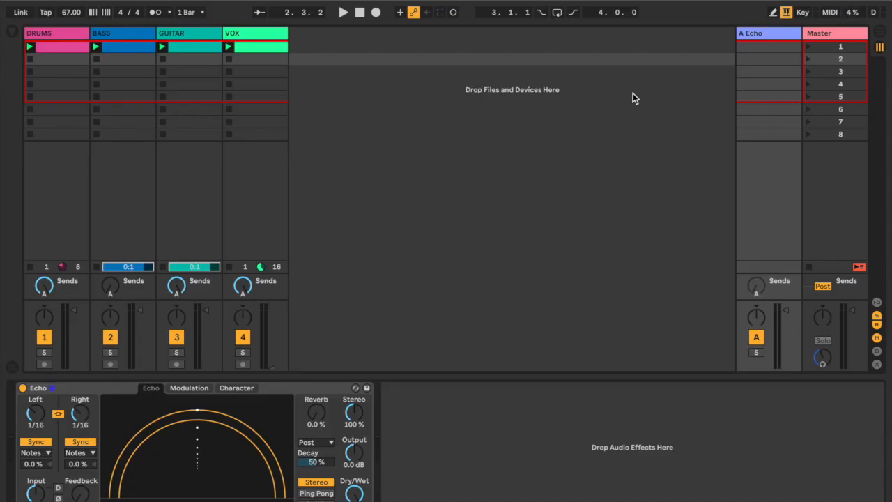
mouse_move(782, 231)
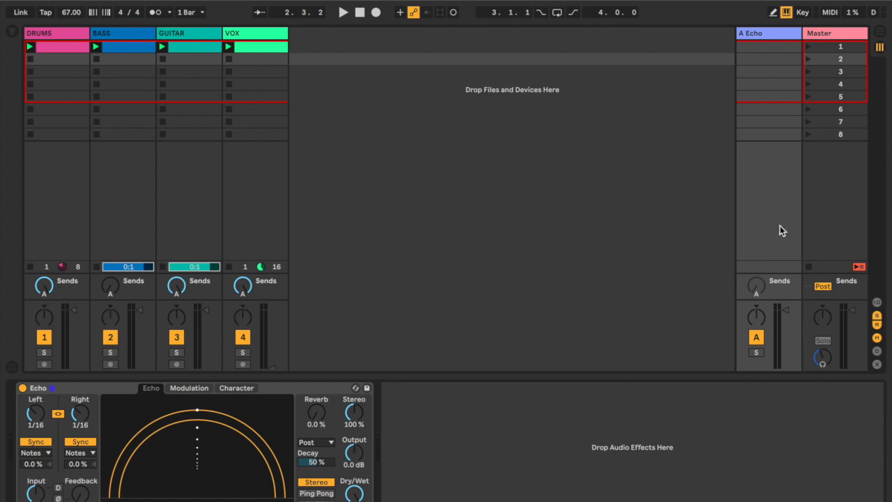
right_click(755, 285)
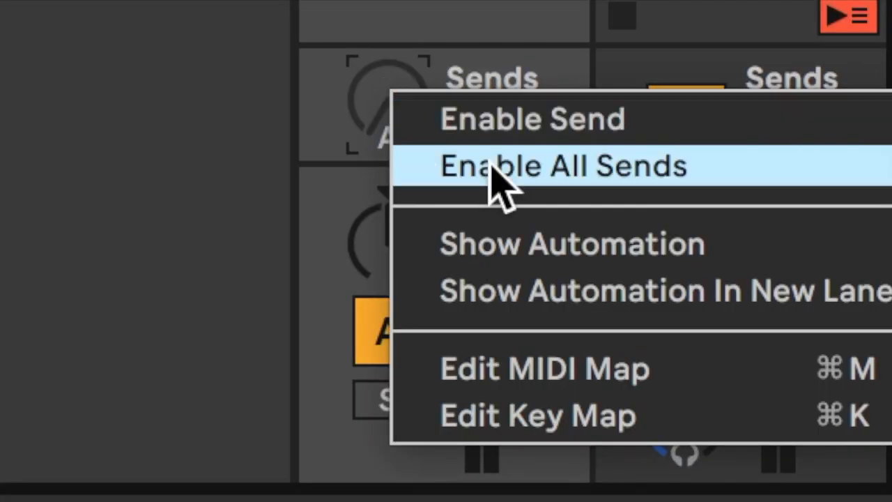
left_click(564, 166)
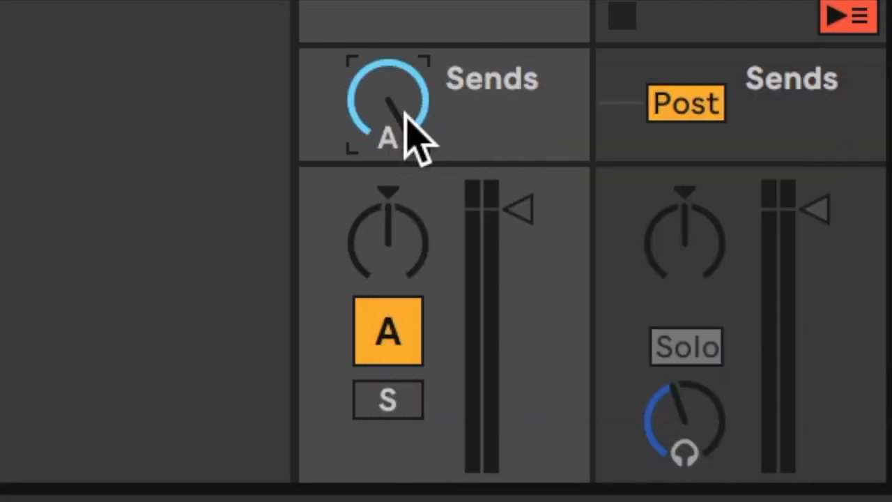